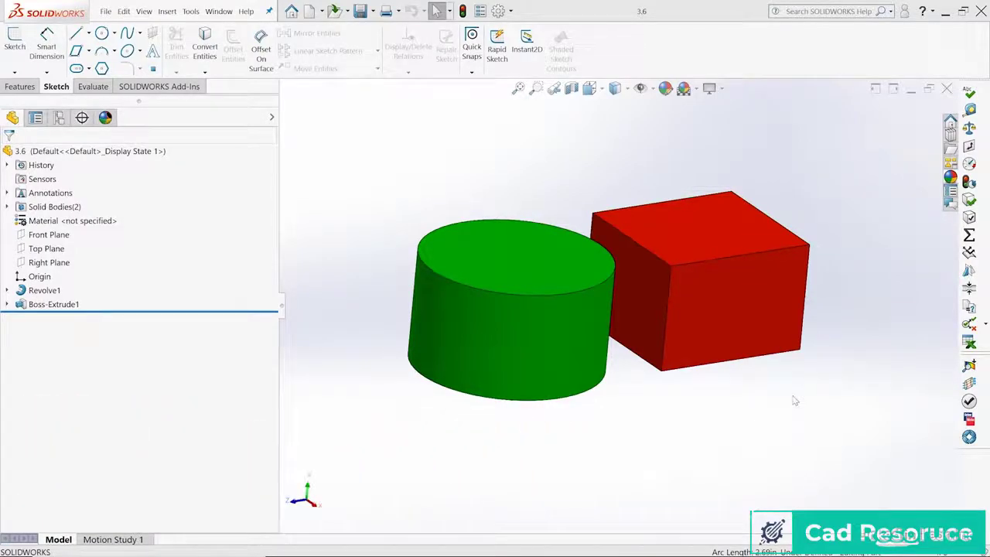
mouse_move(754, 359)
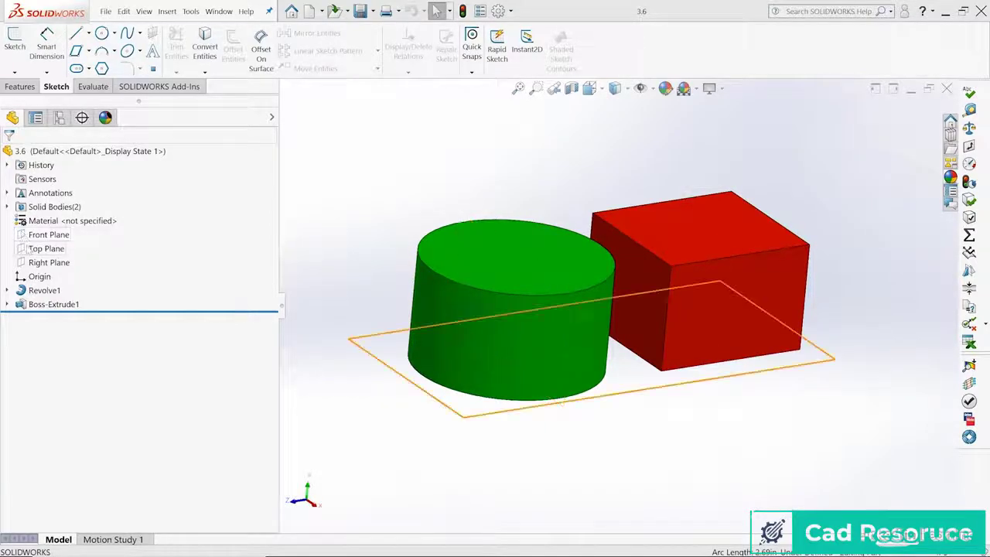
Pick the Right Plane in the FeatureManager tree and start a new sketch on it.
click(49, 262)
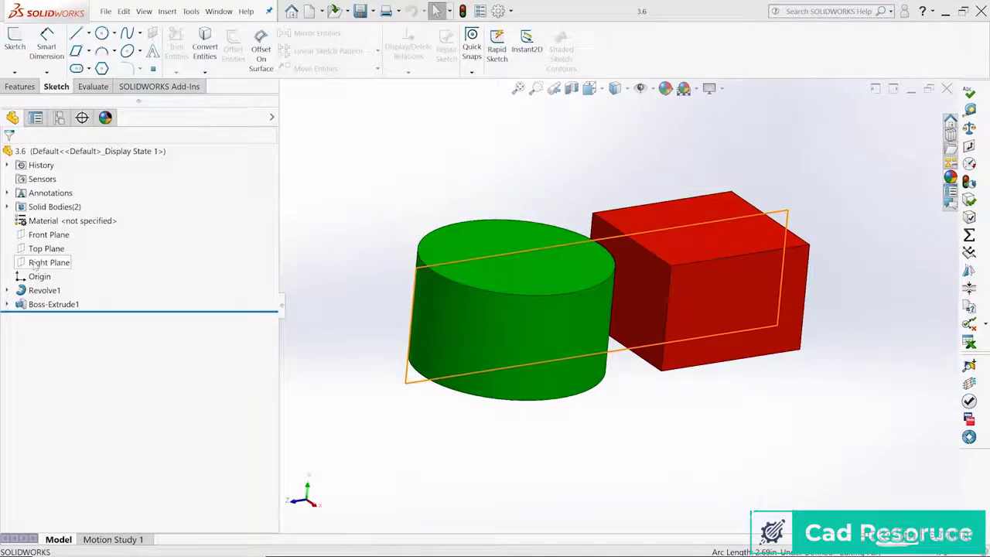
click(48, 262)
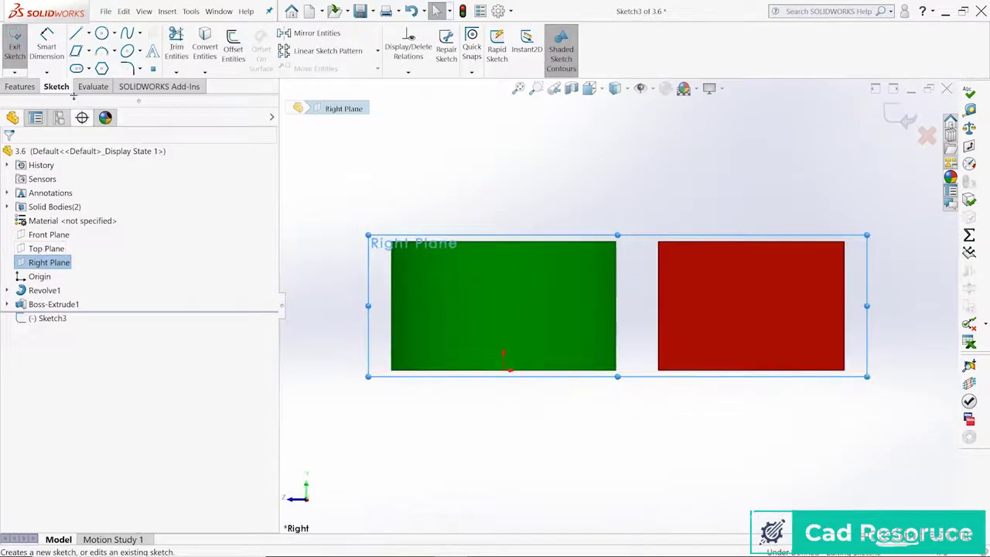
Draw a circle centred on an edge of the red block's profile.
click(101, 33)
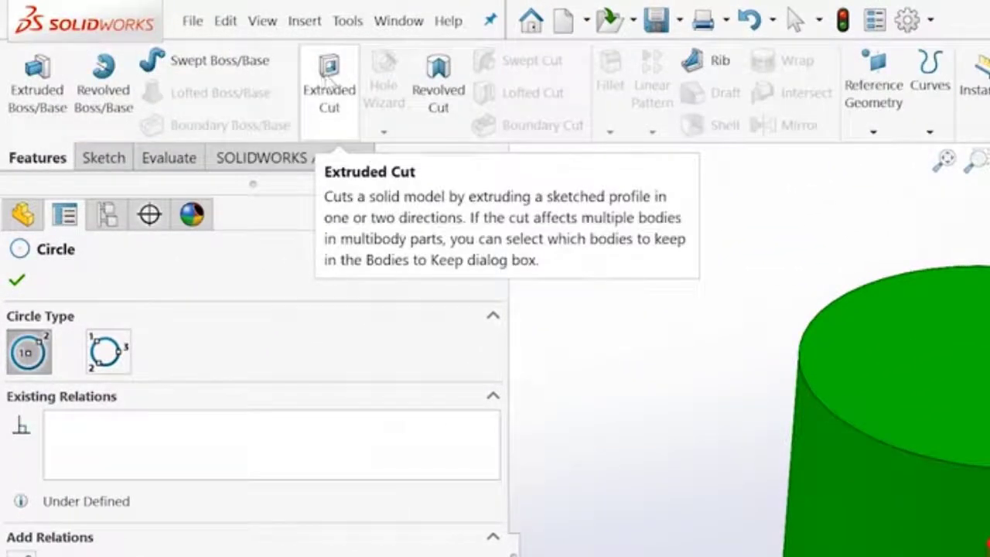
Extrude-cut the circle mid-plane through the red block, then rotate to inspect the groove.
click(329, 81)
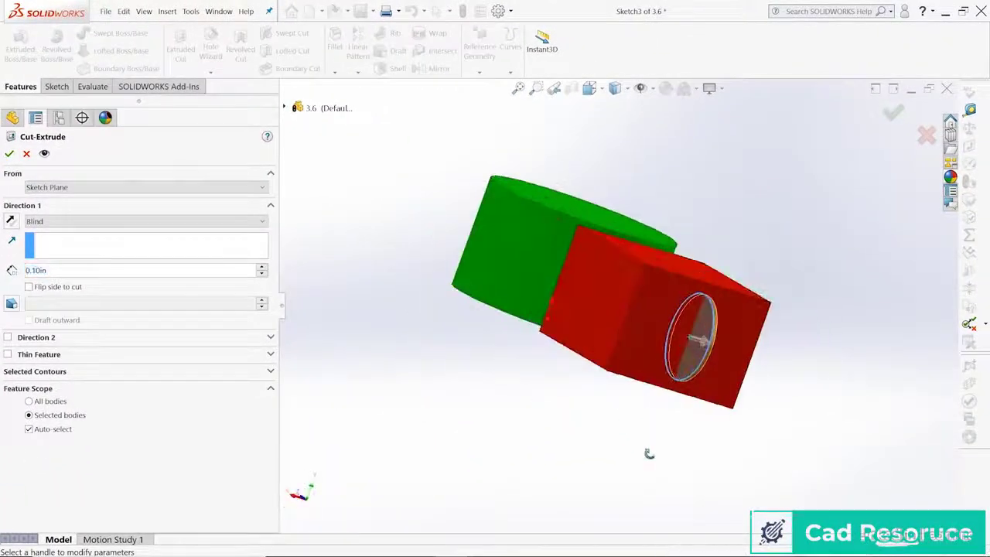
click(145, 221)
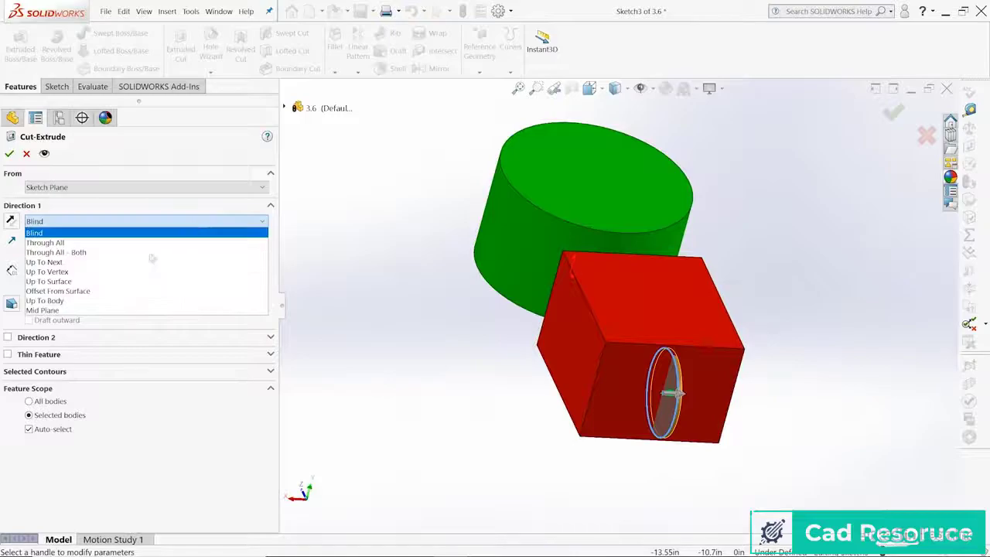
click(42, 310)
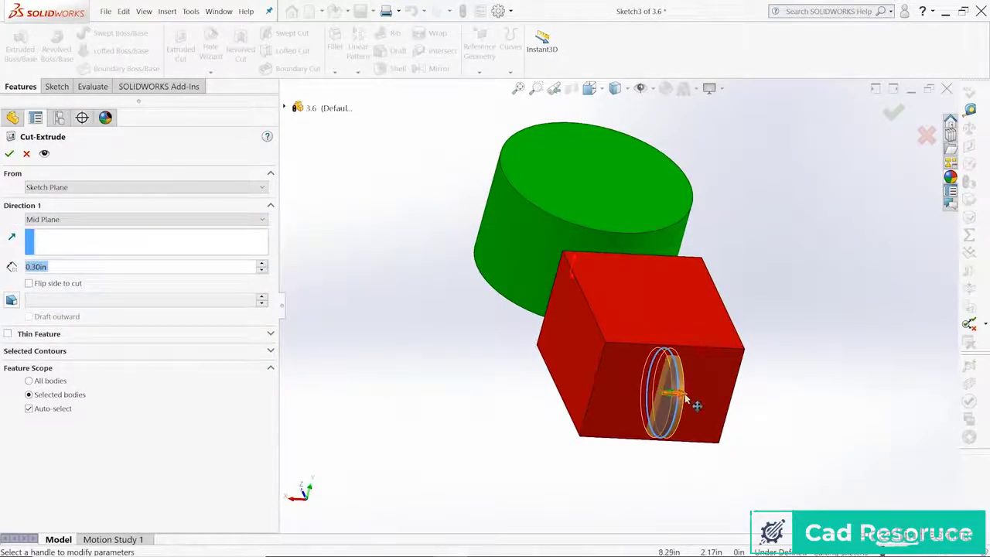
drag(688, 398, 797, 398)
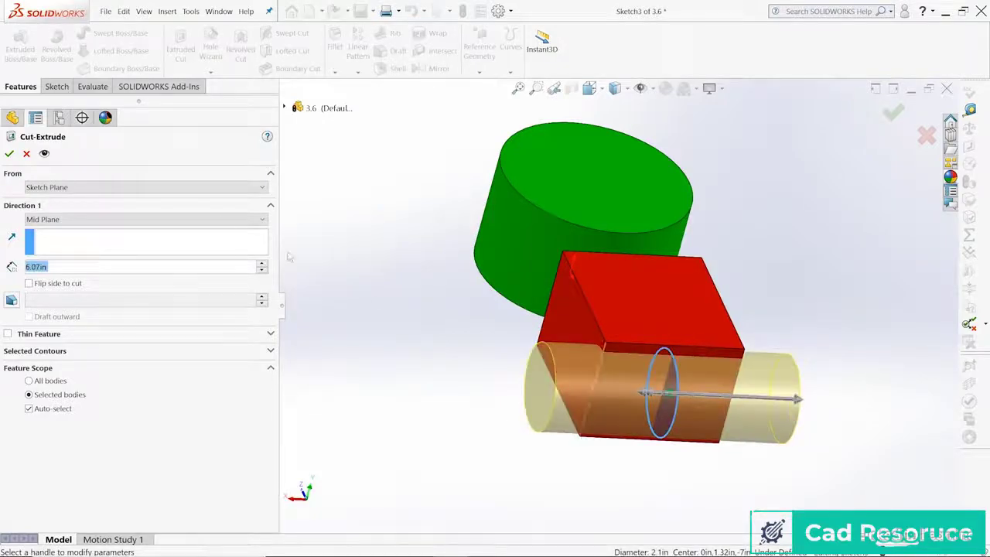
click(9, 153)
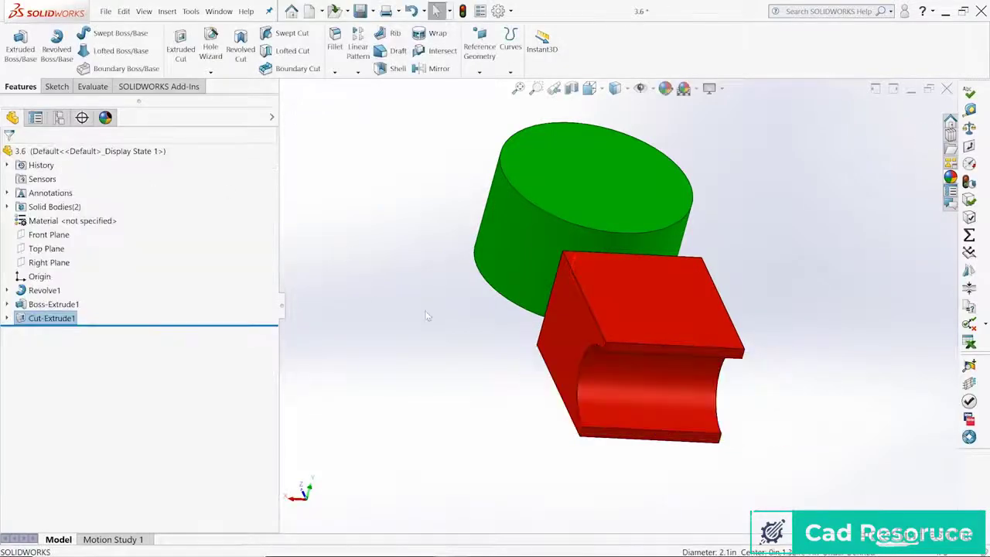
drag(595, 294, 696, 348)
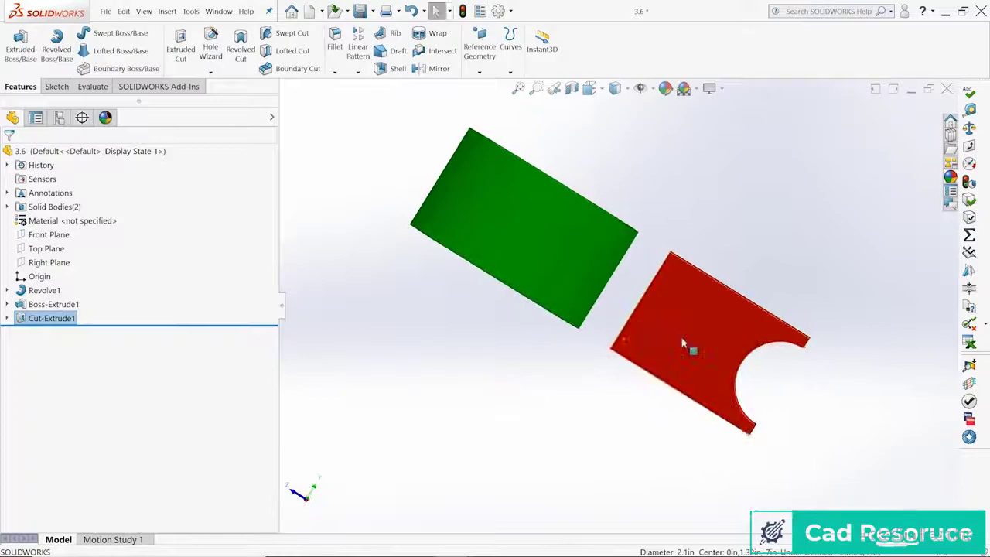
click(692, 348)
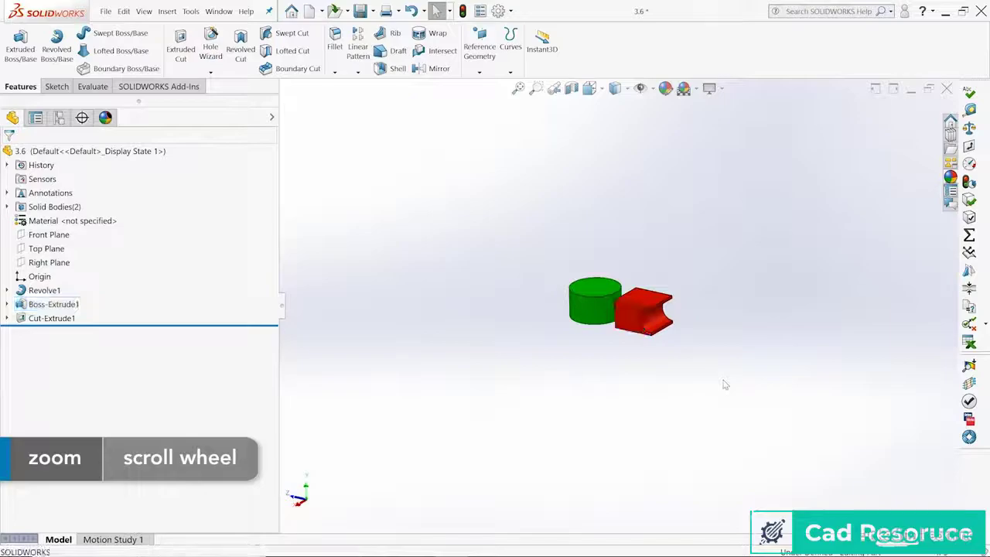
Delete the Cut-Extrude1 feature while keeping the circle sketch.
key(Escape)
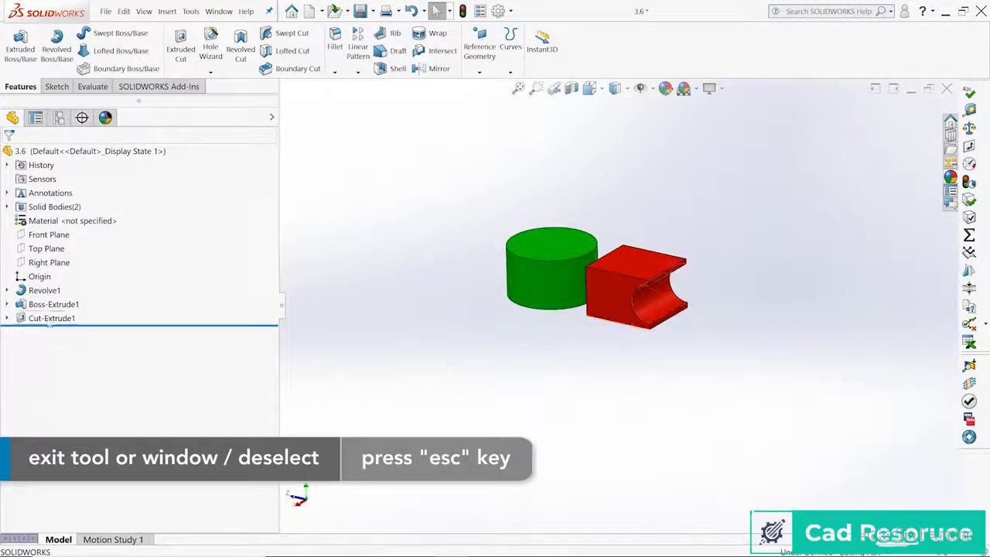
key(Delete)
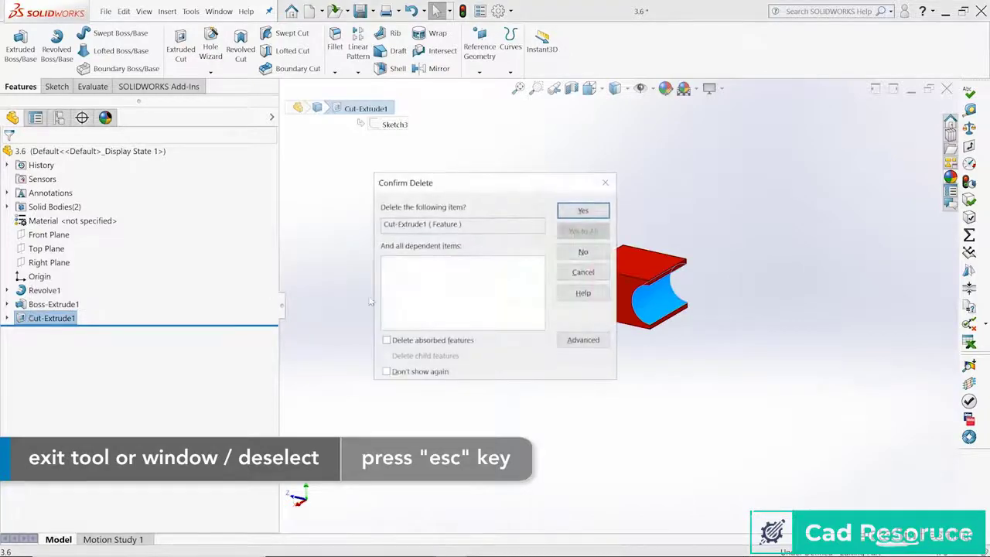
click(582, 211)
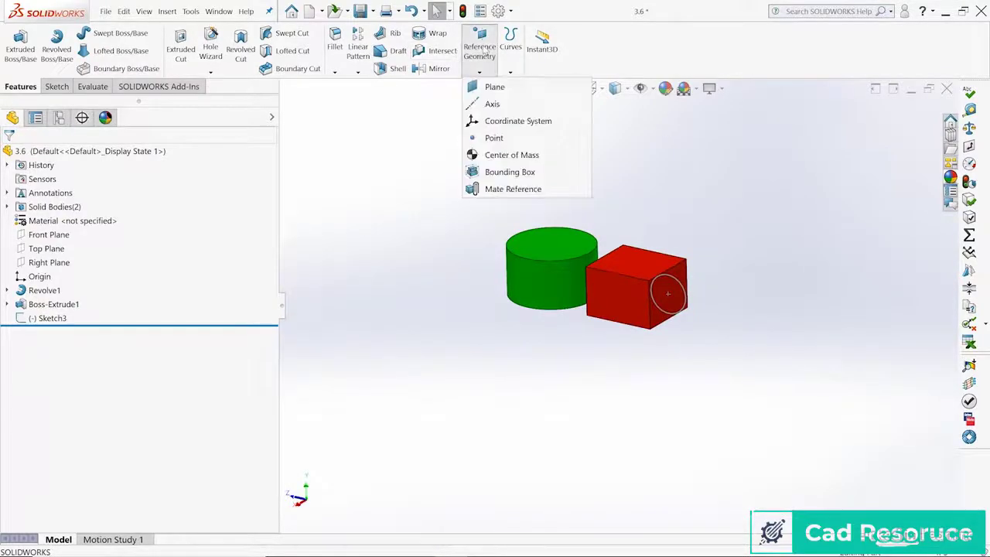
Create Axis1 from the green cylinder's curved face, then select Sketch3.
click(493, 103)
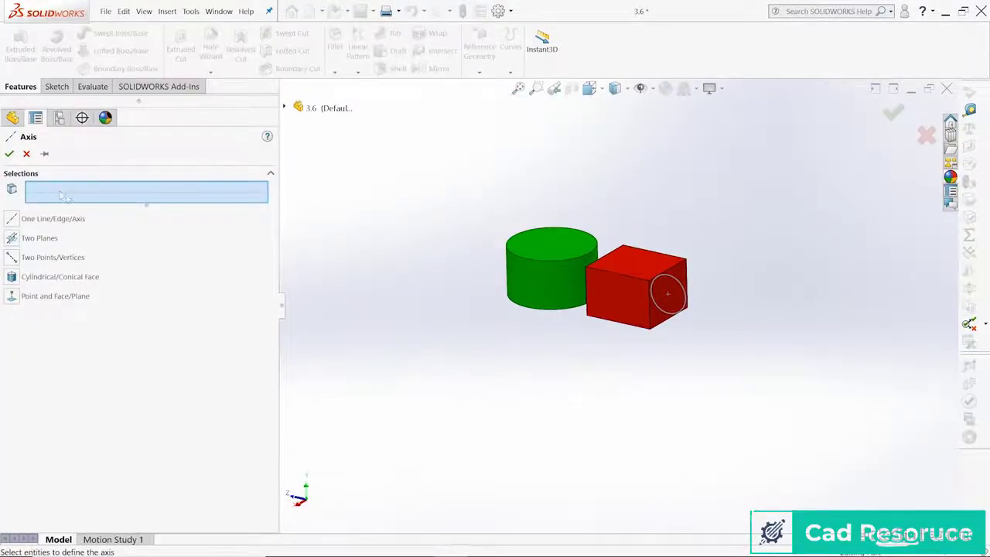
click(541, 278)
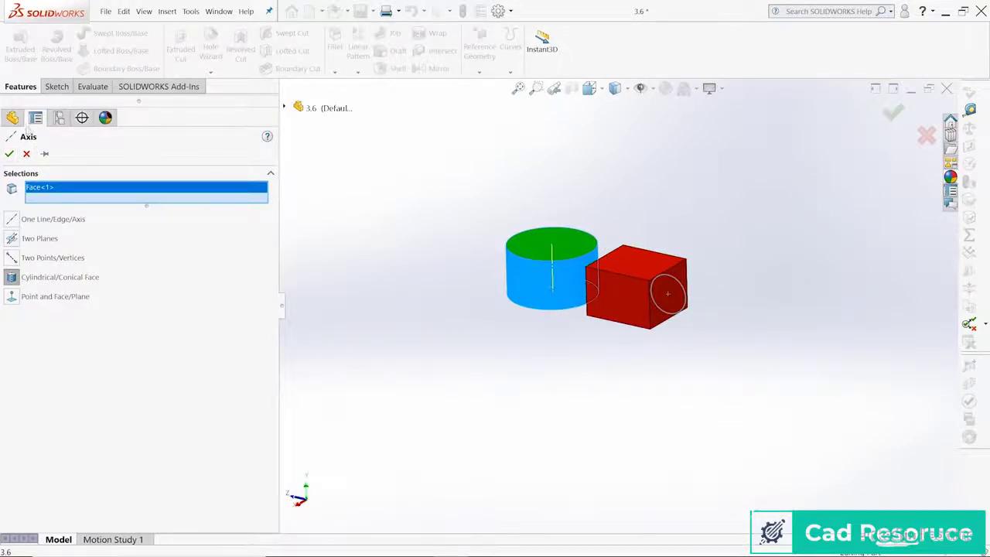
click(9, 154)
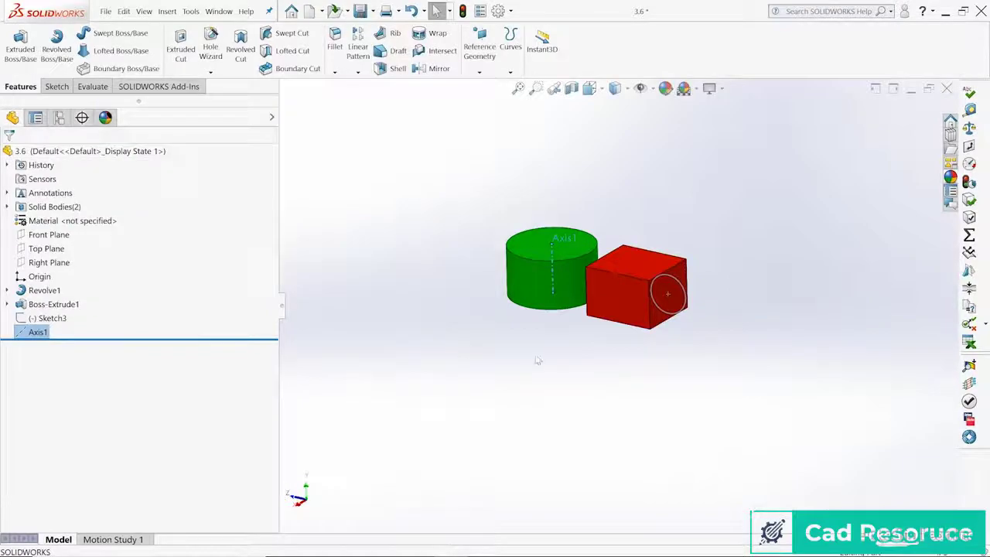
mouse_move(684, 294)
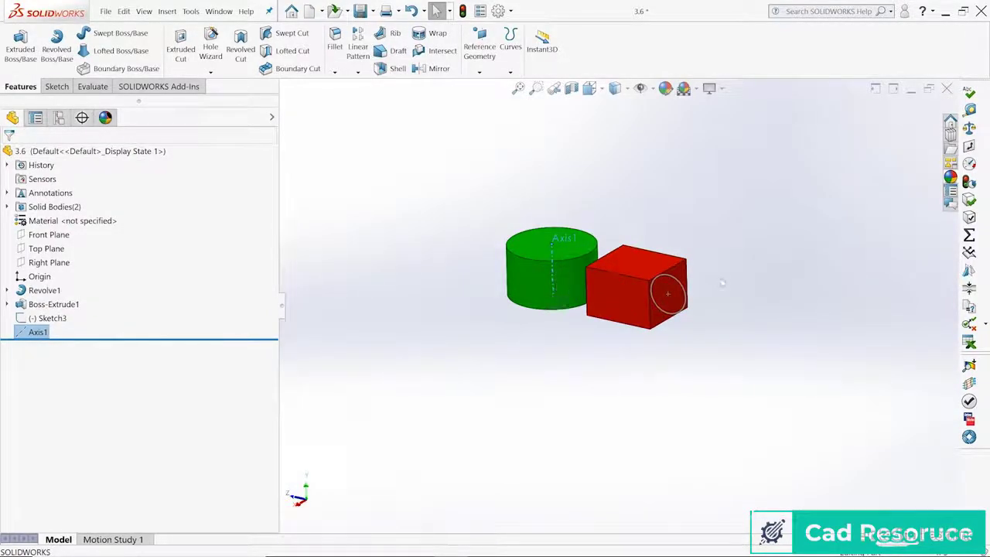
click(52, 318)
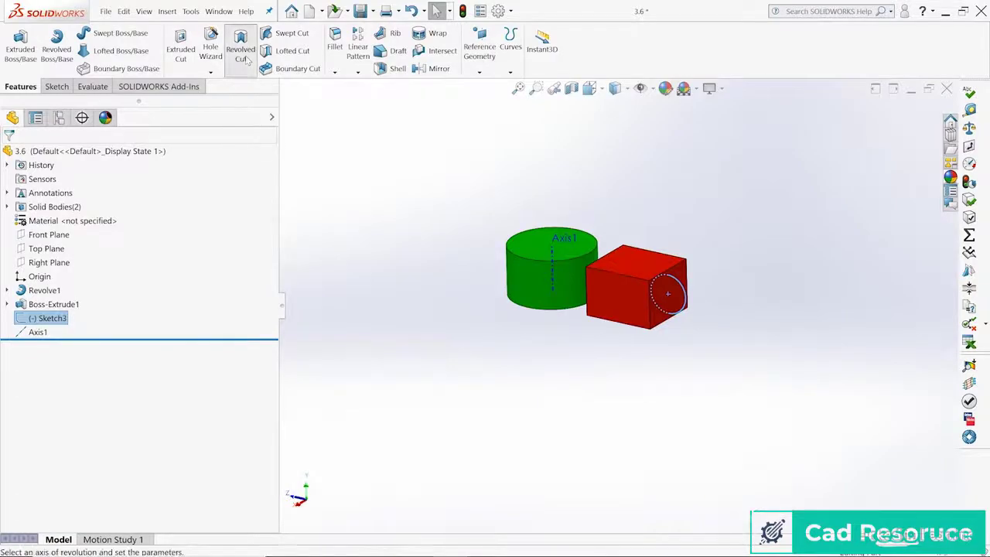
Revolve-cut the circle sketch around Axis1 to groove the red block.
click(241, 49)
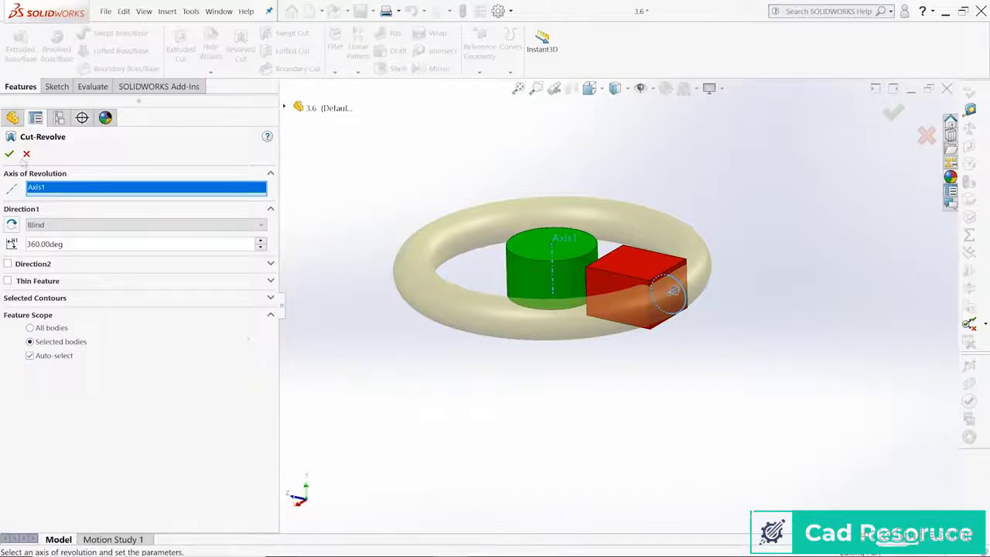
click(9, 154)
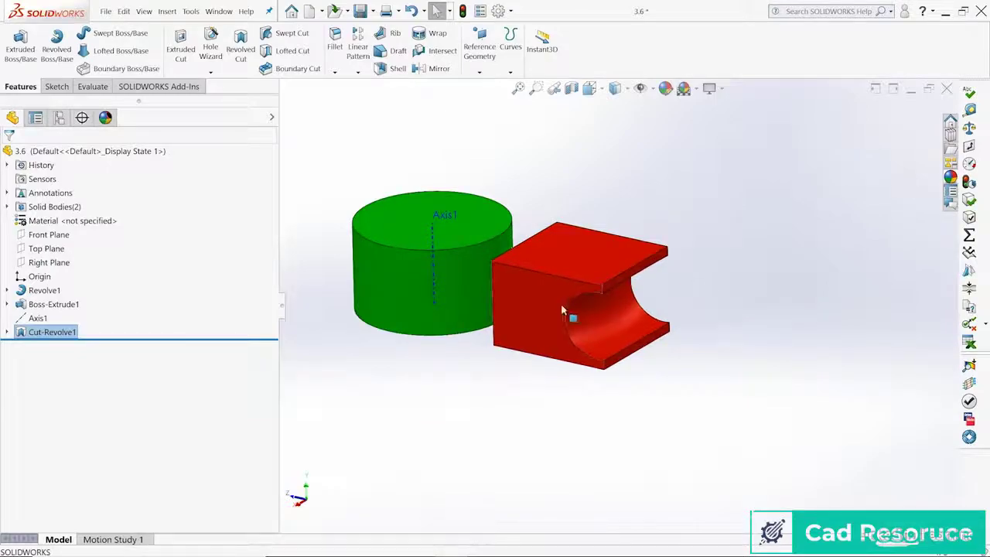
click(53, 304)
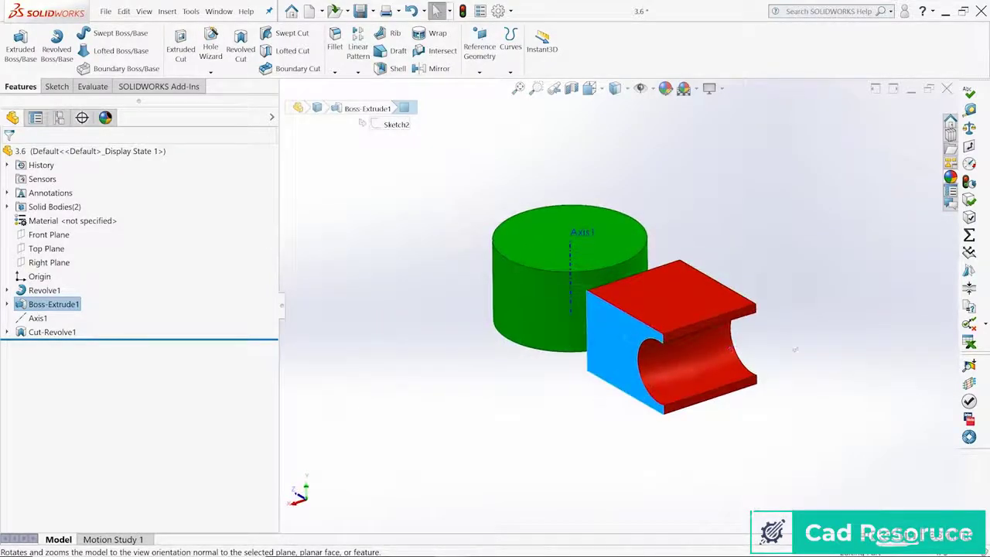
Edit Sketch3 to add a triangle at the green cylinder's side edge, then exit.
scroll(down, 3)
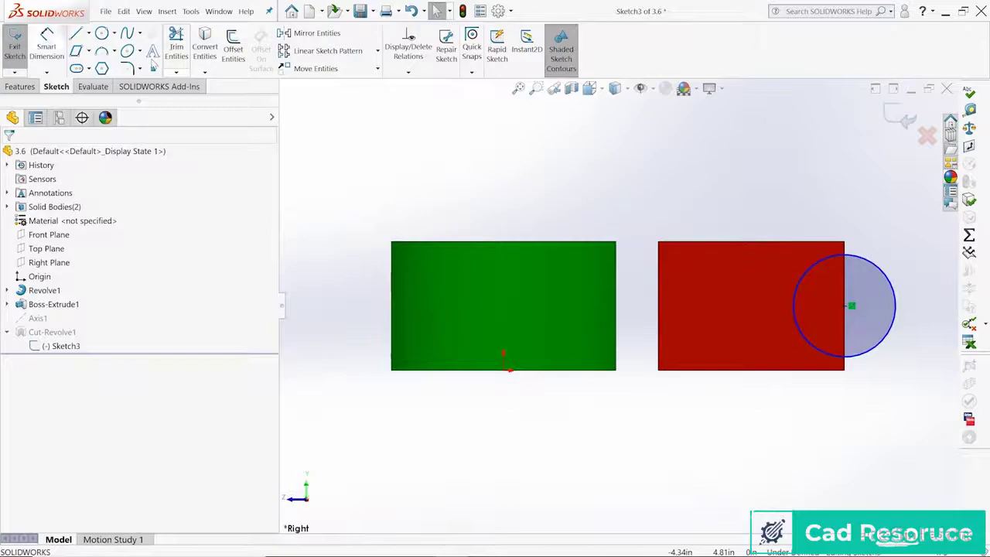
click(77, 33)
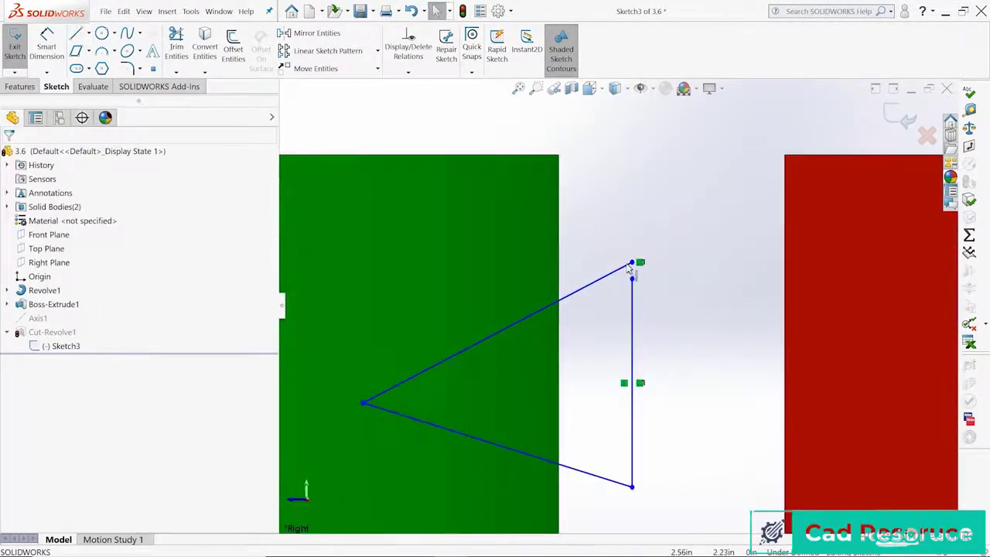
click(632, 263)
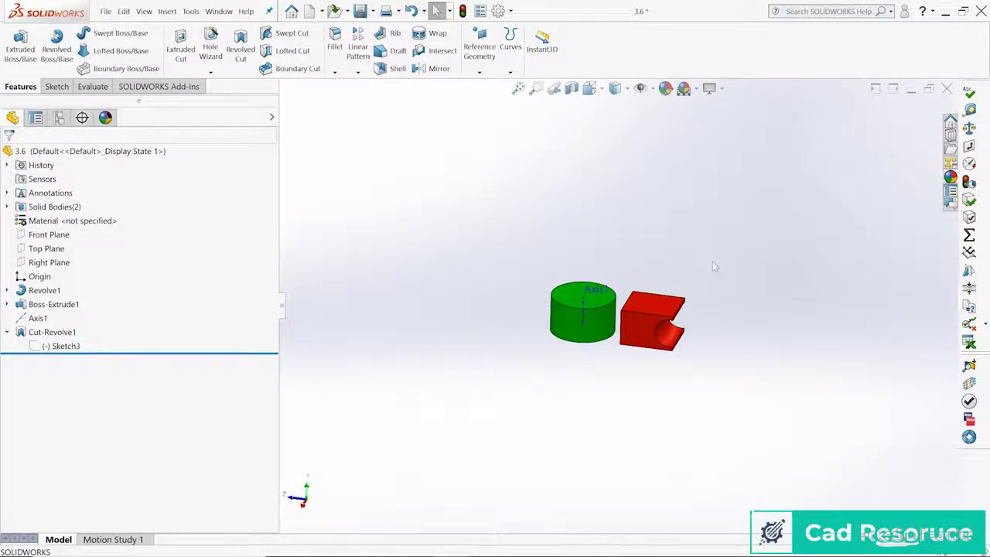
Edit Cut-Revolve1's feature scope so the cut applies to both bodies.
click(52, 331)
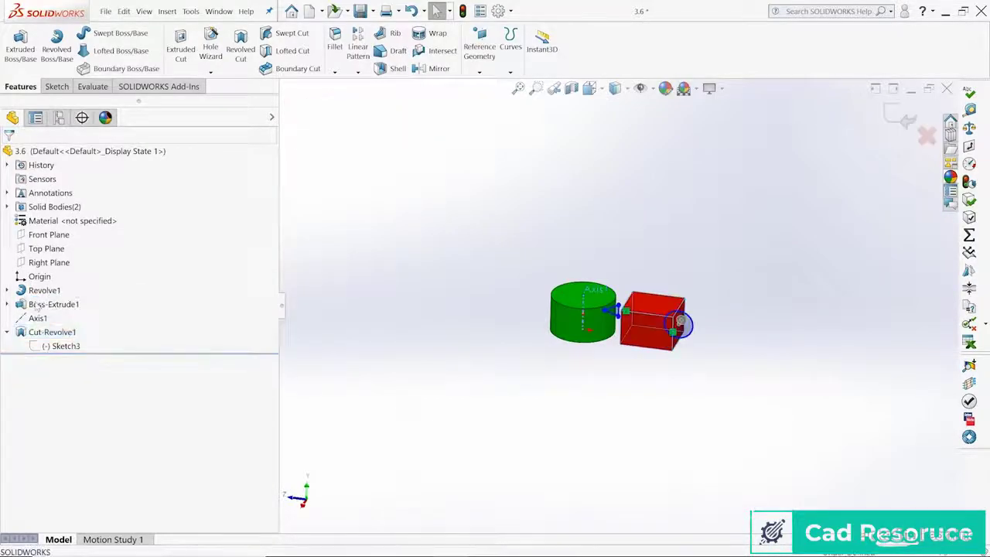
double_click(52, 331)
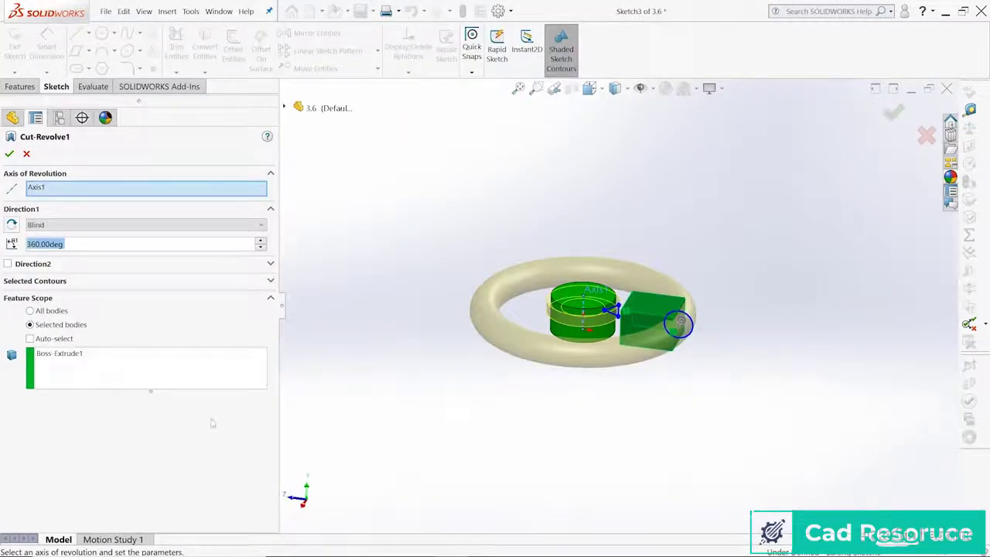
mouse_move(215, 415)
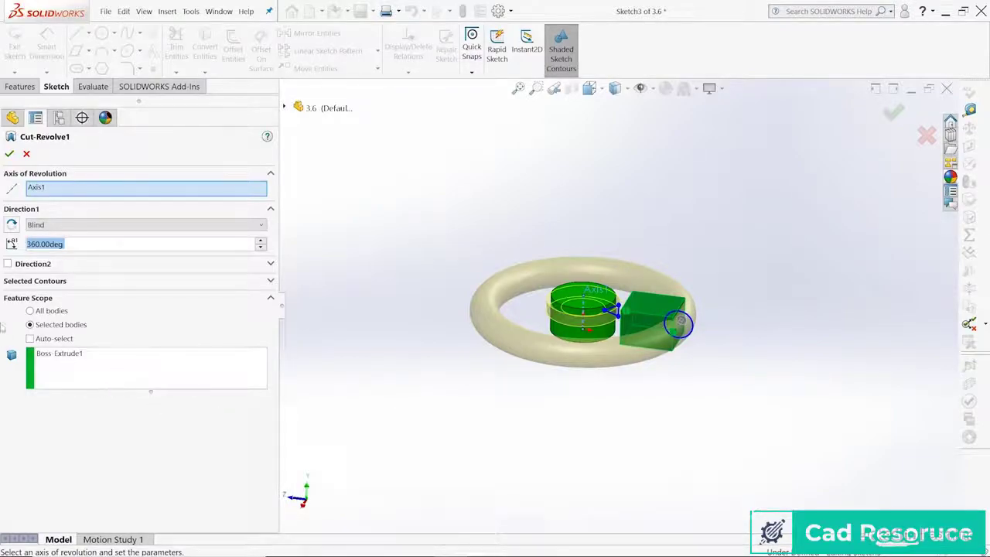
click(30, 310)
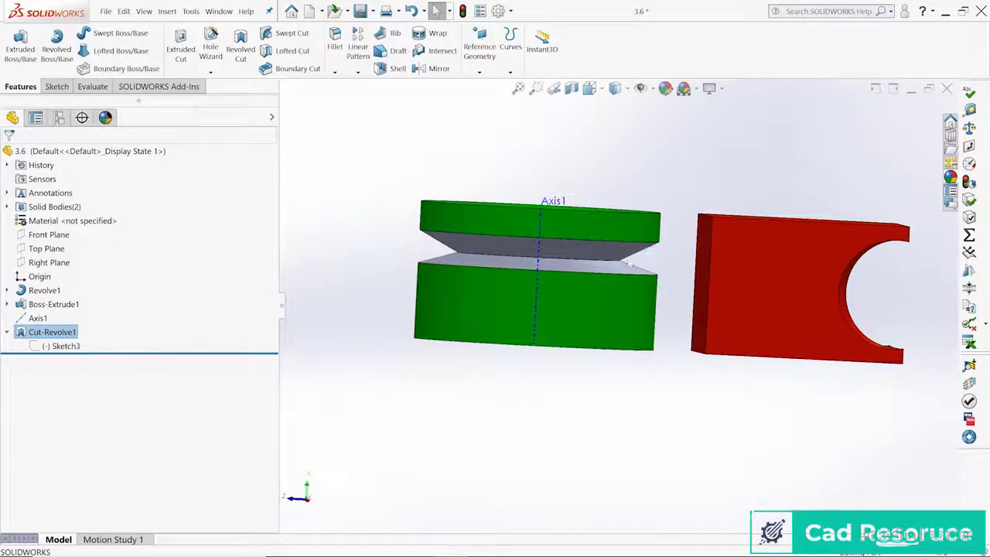
mouse_move(627, 267)
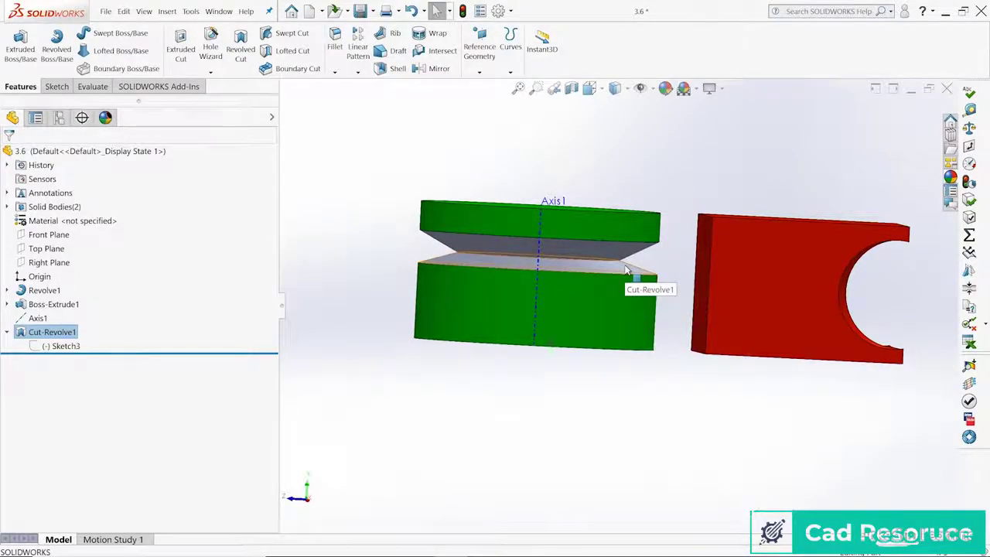
mouse_move(685, 277)
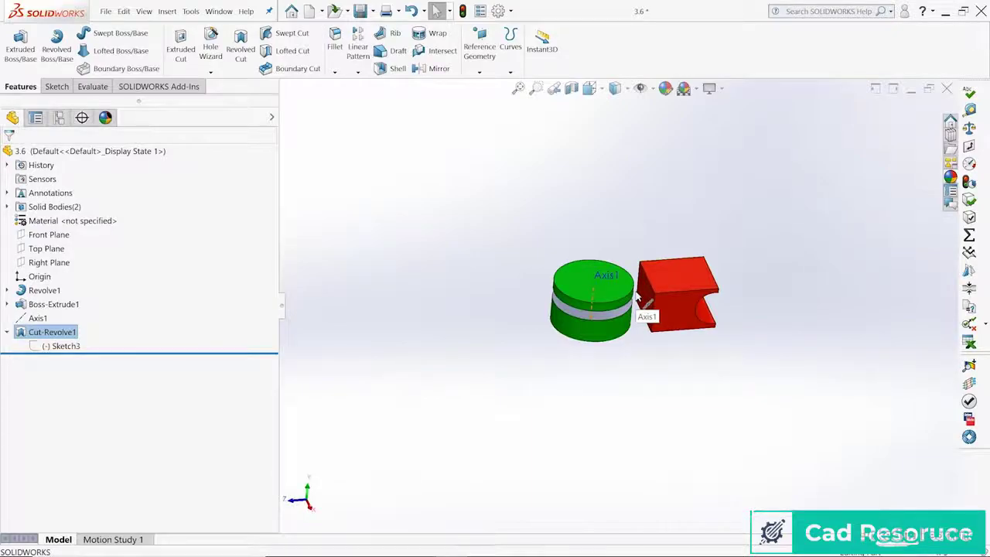
mouse_move(627, 333)
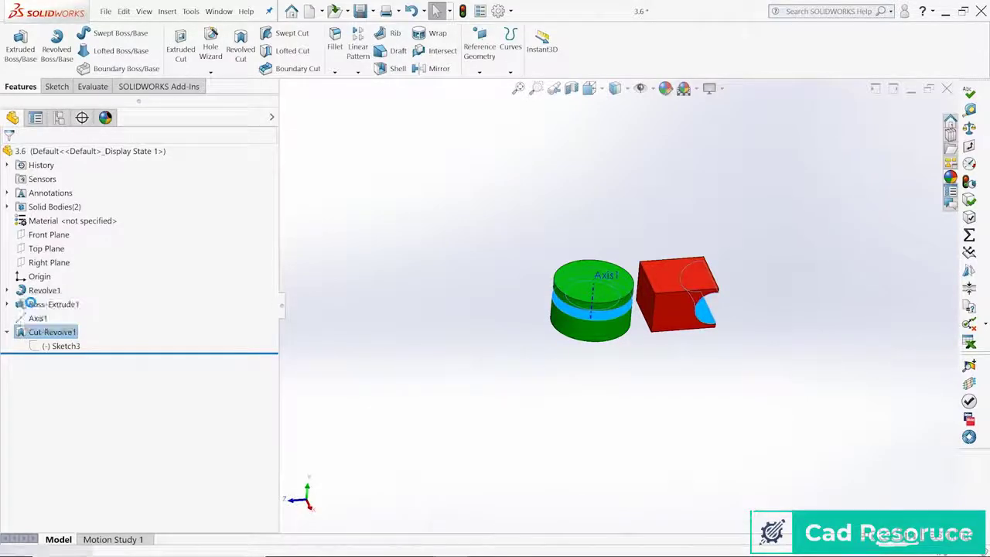
Reopen Cut-Revolve1 and set 30° sweeps in Direction 1 and Direction 2.
double_click(52, 331)
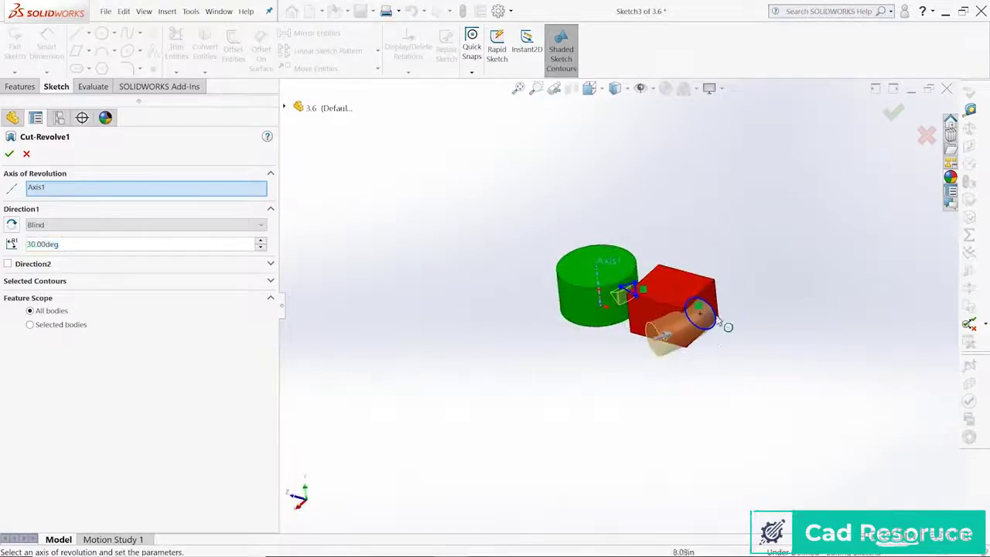
scroll(up, 3)
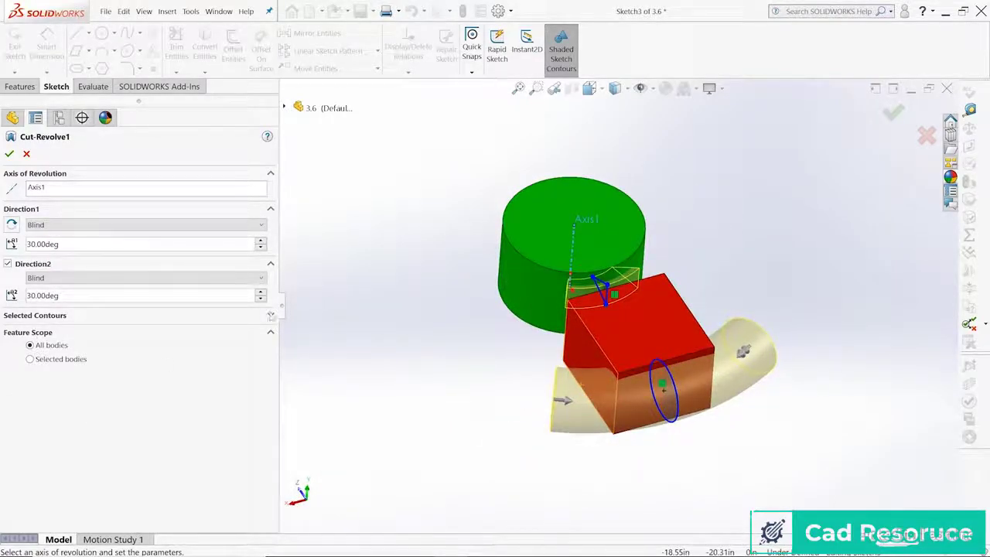
Expand Selected Contours, check the preview, and accept the 30° two-way cut.
click(147, 332)
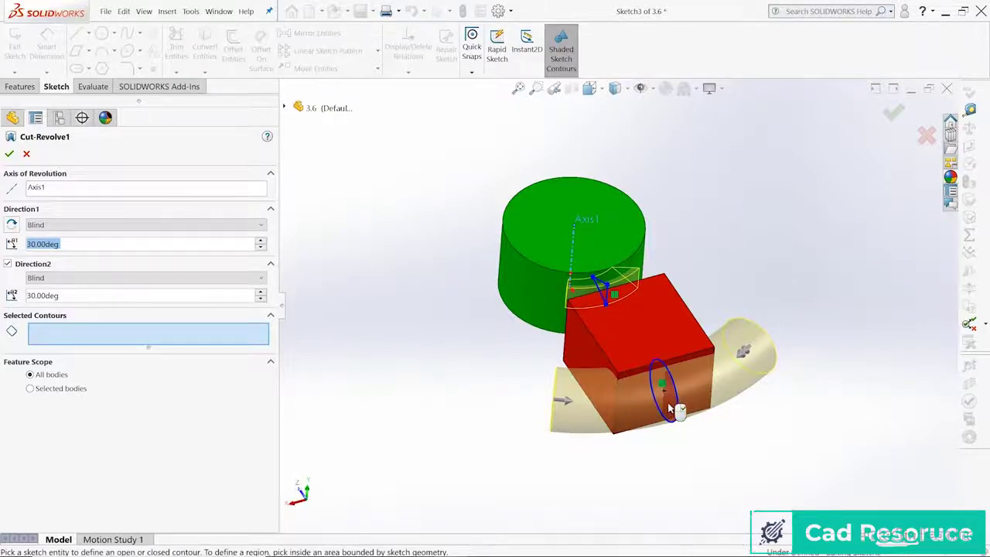
click(664, 387)
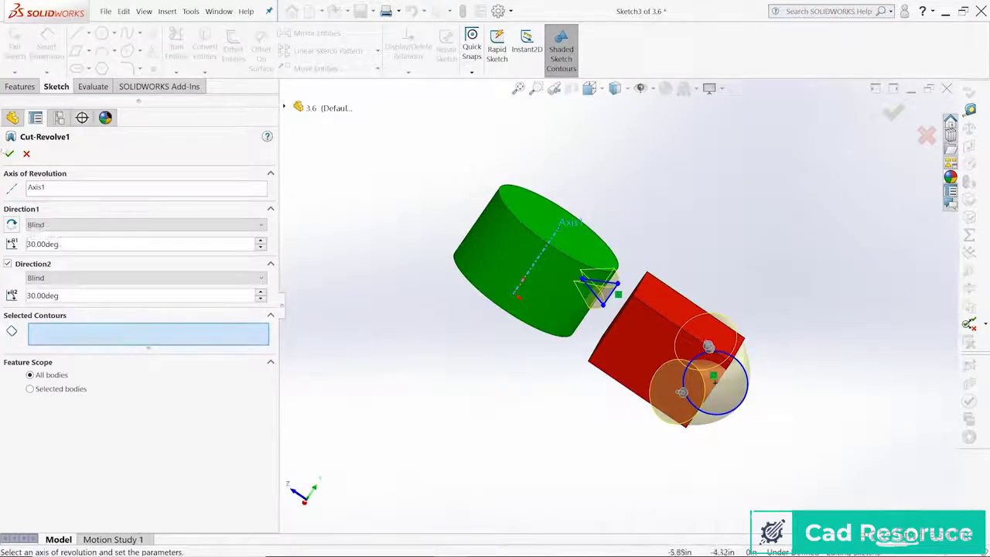
click(9, 154)
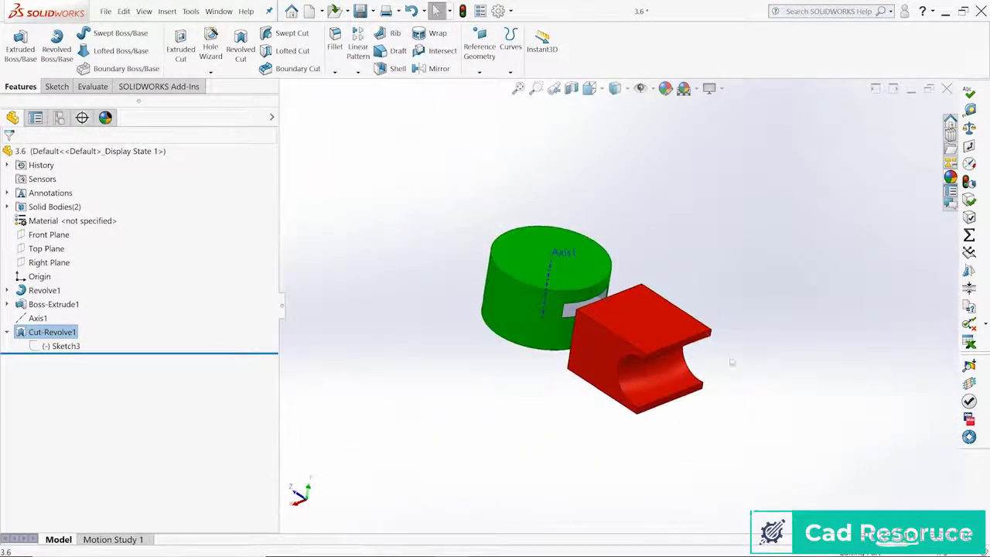
mouse_move(792, 407)
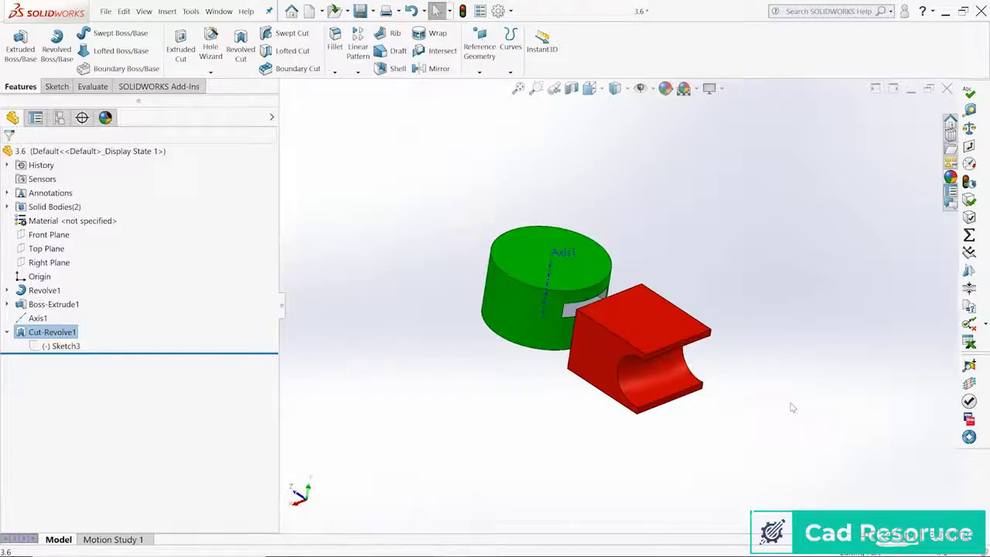